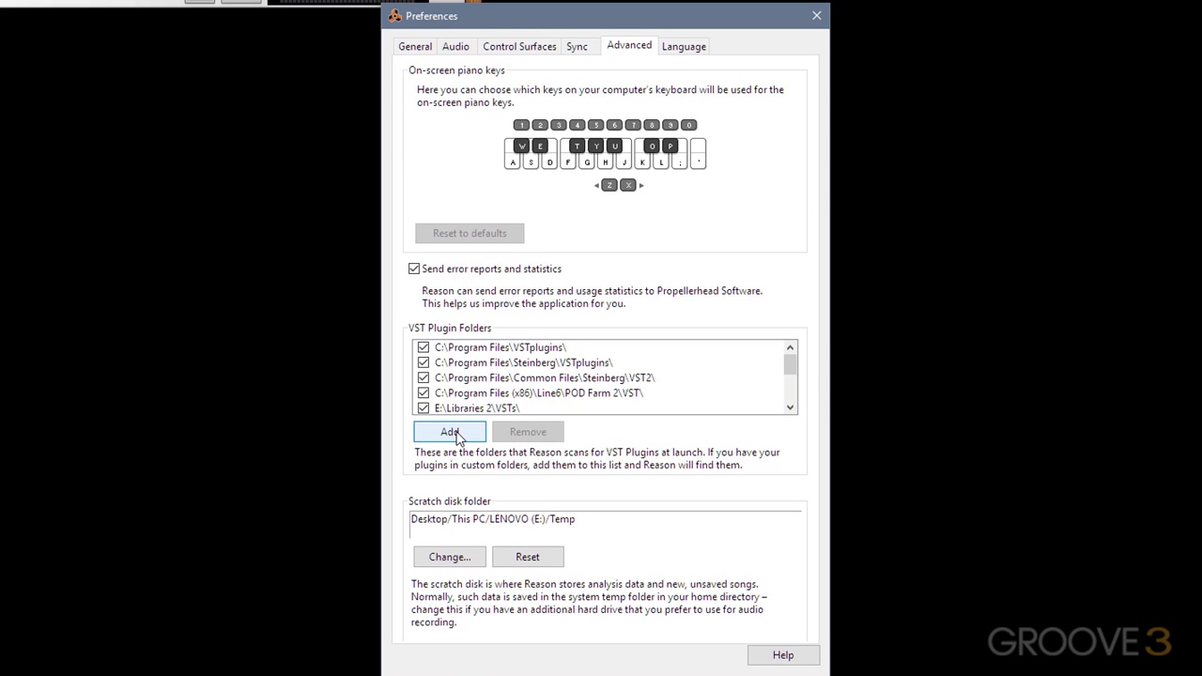
- Open the Options menu to reveal the 'VST Windows Get Keyboard Focus' setting
{"action": "left_click", "coordinate": [816, 15]}
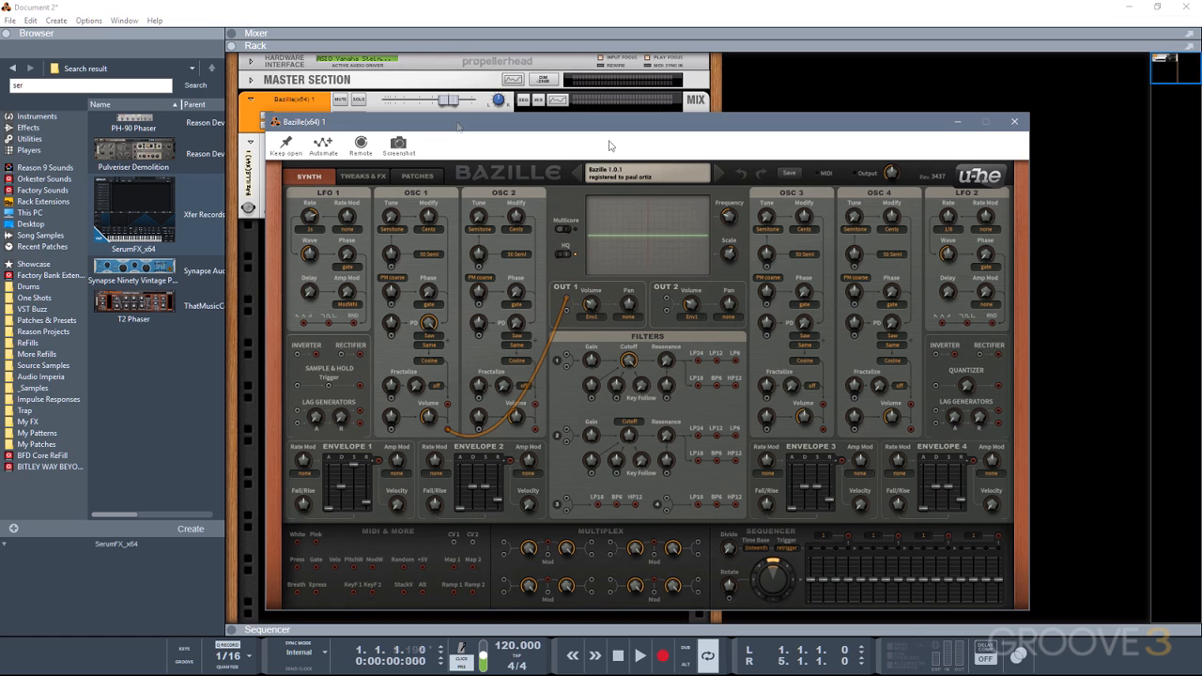
{"action": "left_click", "coordinate": [89, 20]}
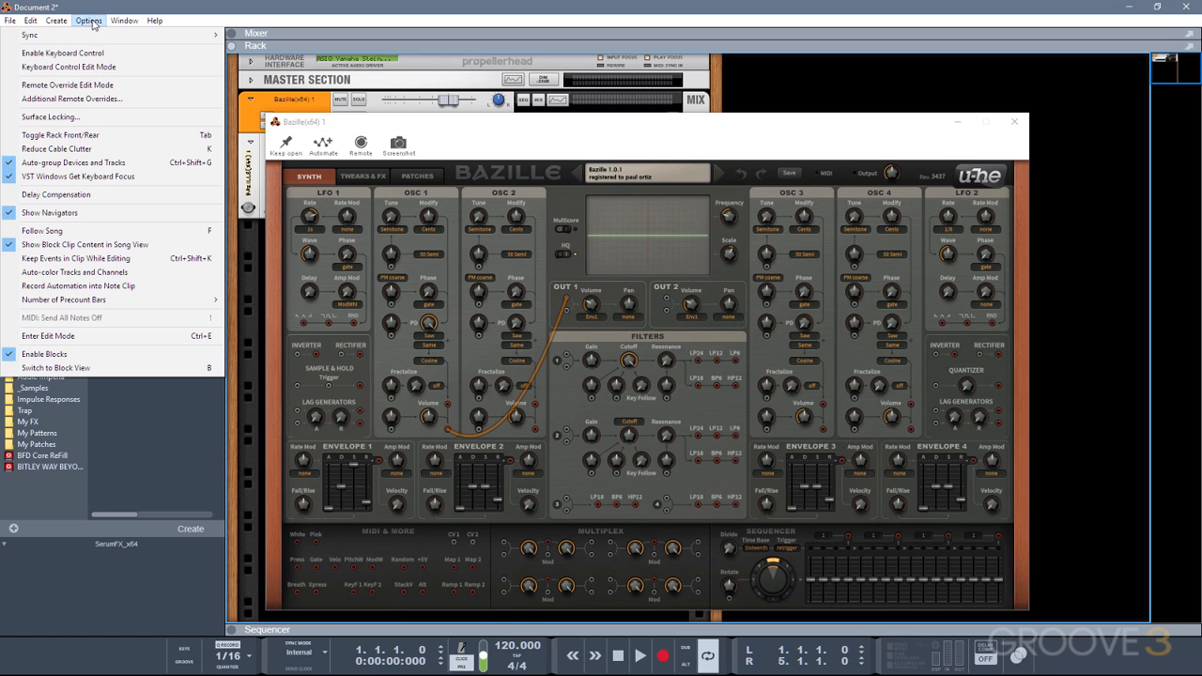